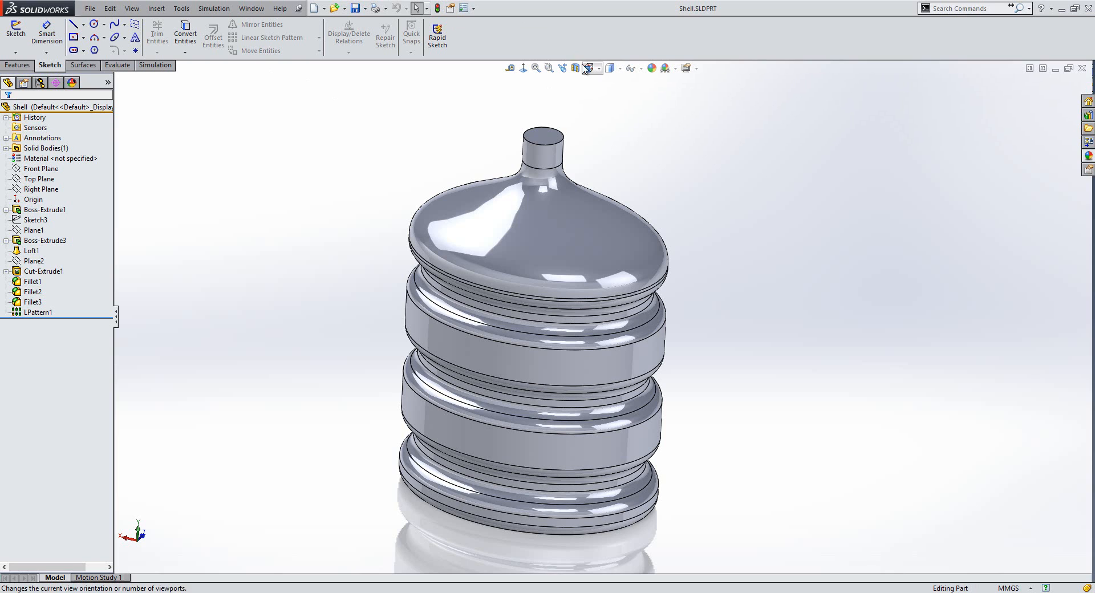
# Check the bottle in a cutaway section, then return to the full model.
pyautogui.click(575, 68)
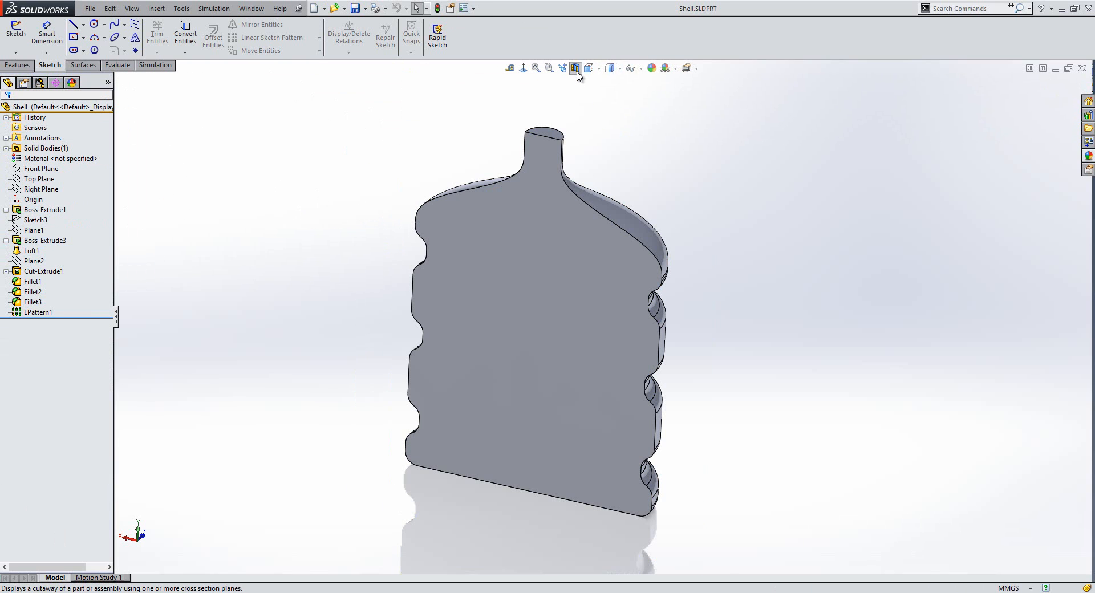
pyautogui.click(576, 67)
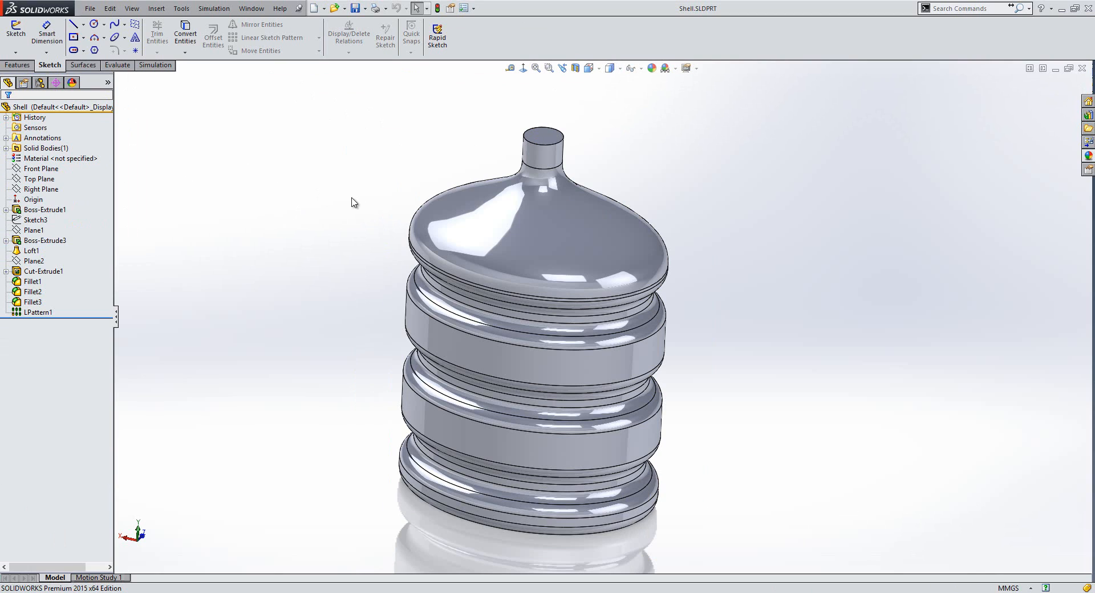
pyautogui.click(18, 65)
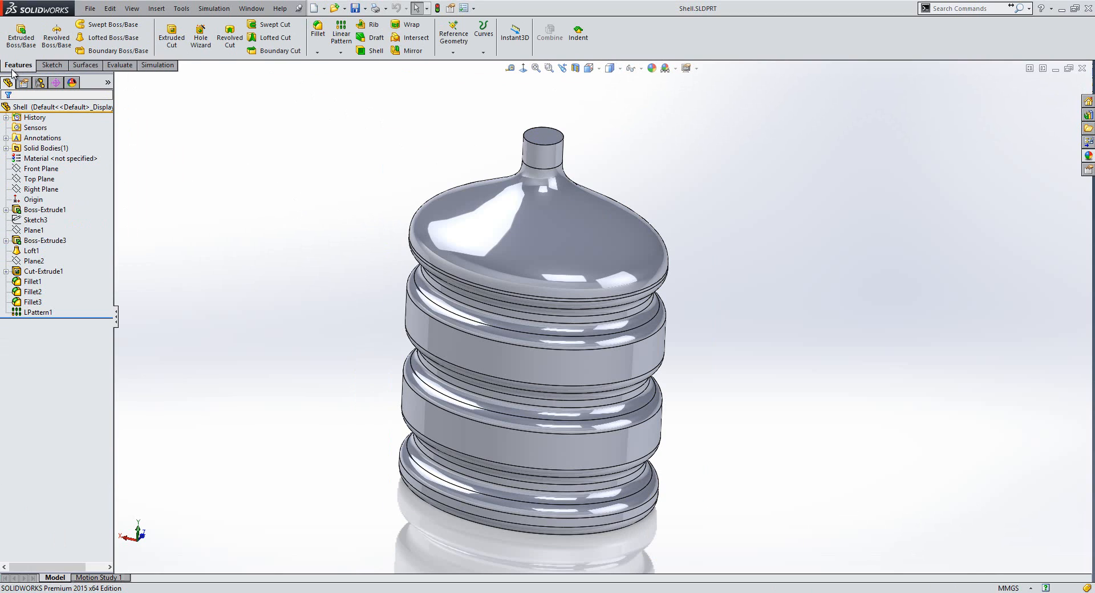
pyautogui.moveTo(372, 50)
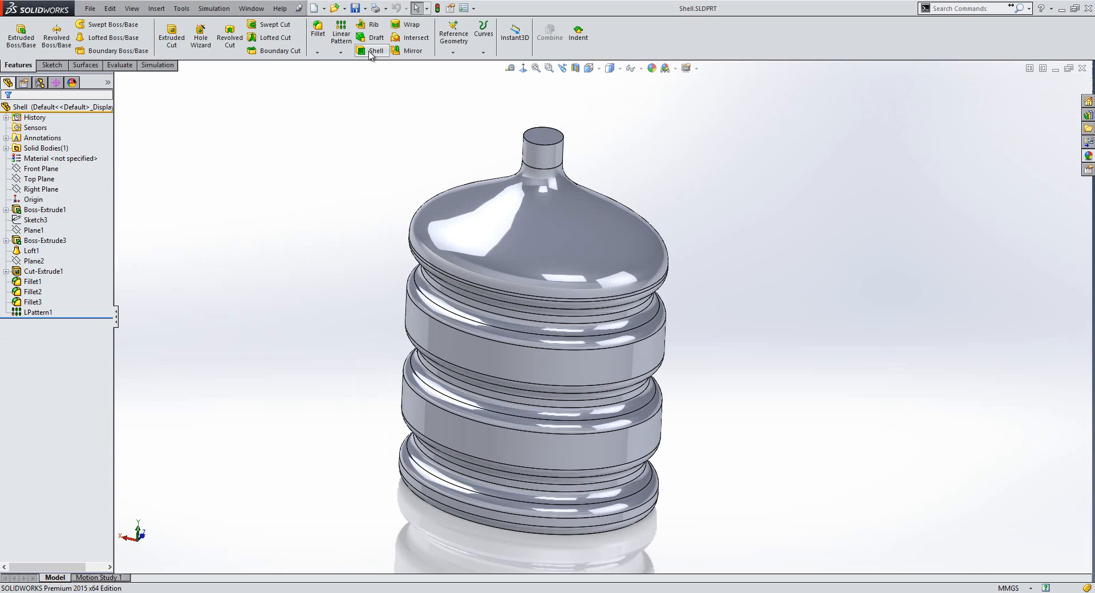
# Shell the bottle to a 1.5 mm wall with the neck's top face removed.
pyautogui.click(372, 50)
pyautogui.write('1.5')
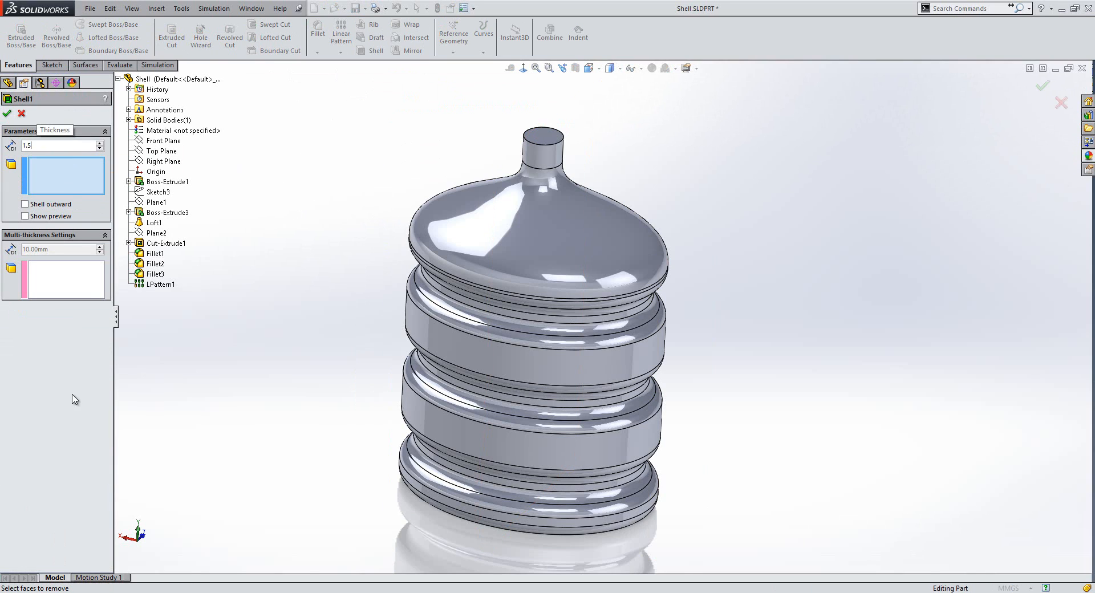
pyautogui.click(535, 144)
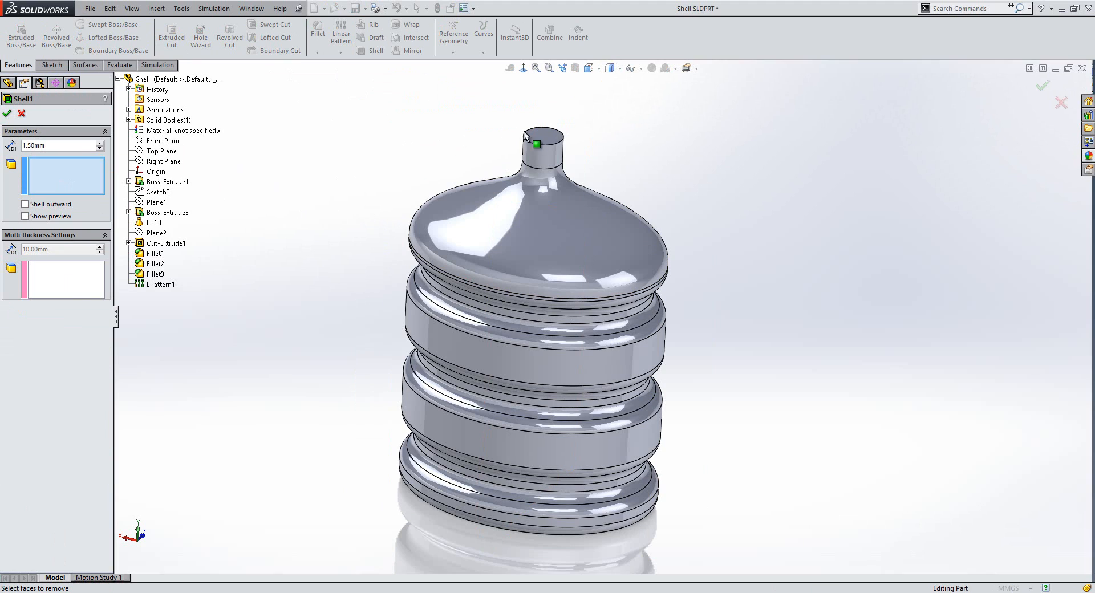
pyautogui.click(541, 134)
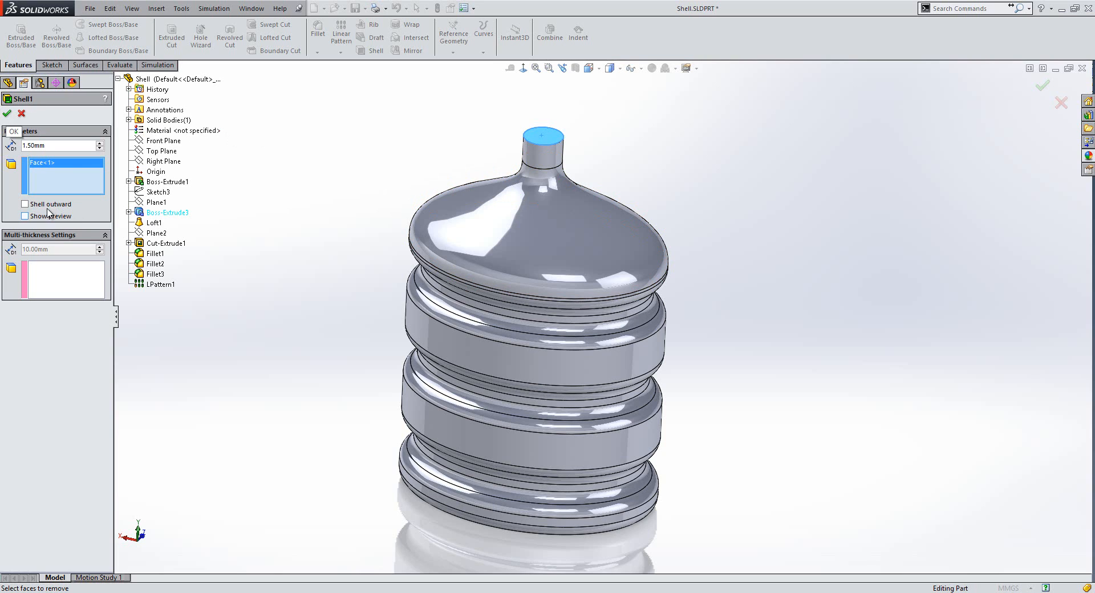
pyautogui.click(26, 203)
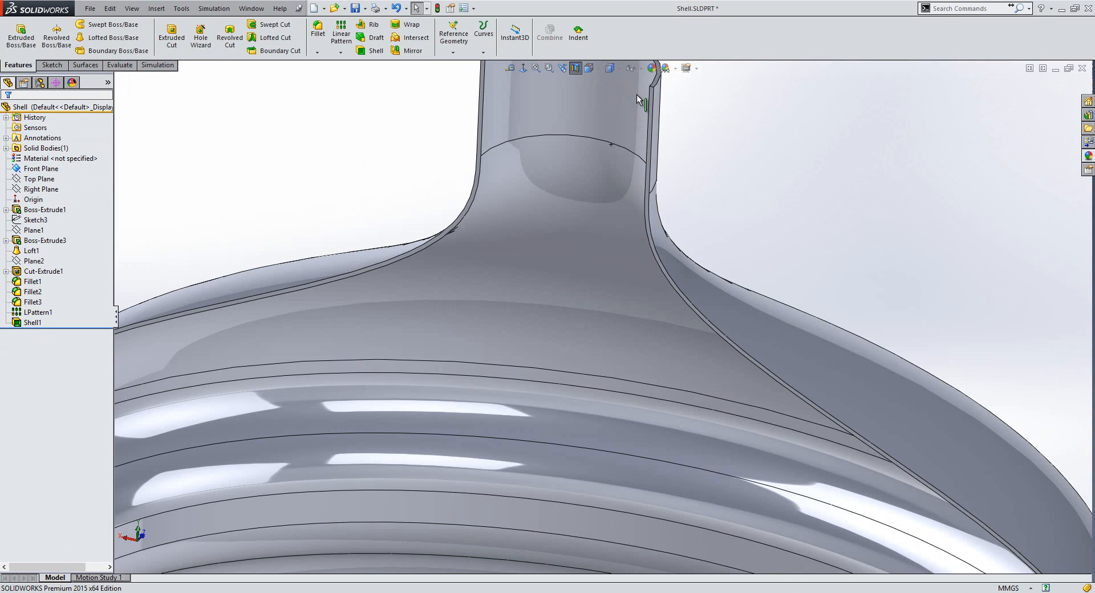
# Cut the shelled bottle in section to reveal its hollow 1.5 mm wall.
pyautogui.click(651, 203)
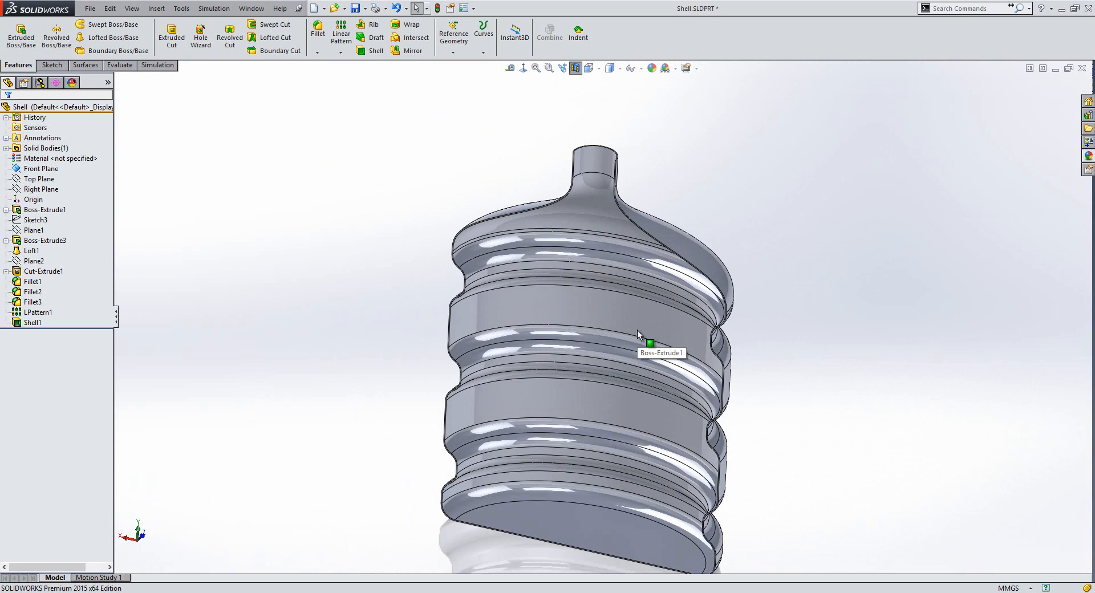
pyautogui.moveTo(676, 230)
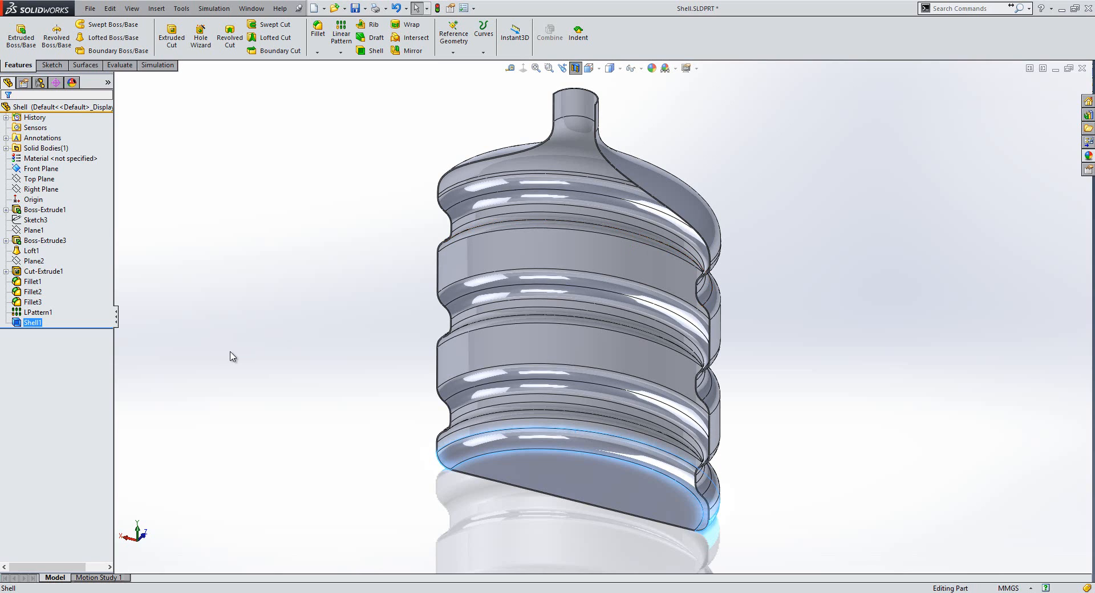
# Select Shell1 in the feature tree and reopen it for editing.
pyautogui.click(237, 345)
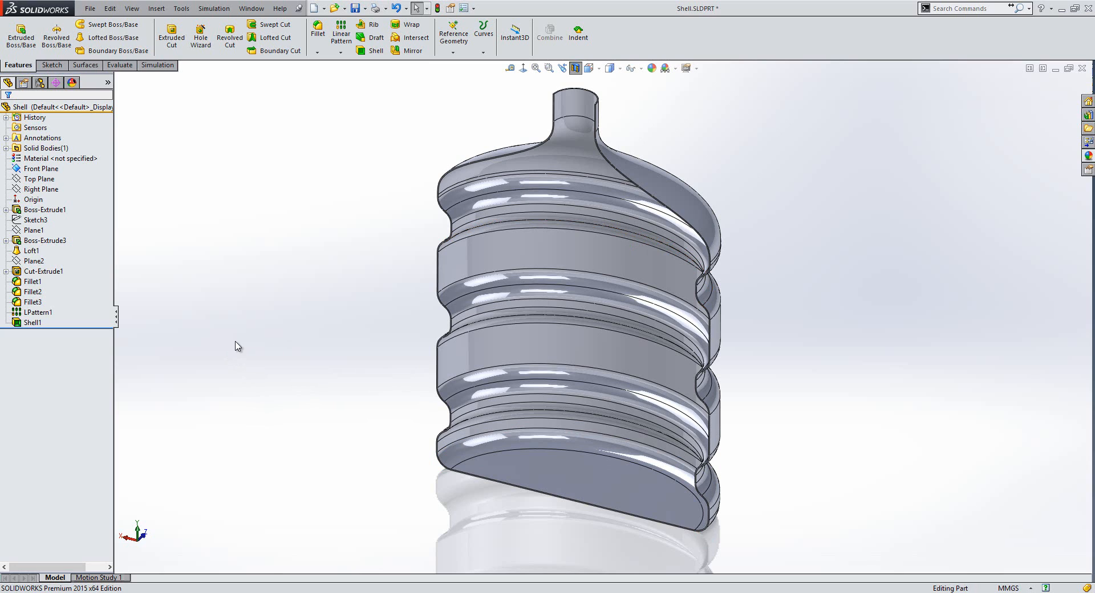
pyautogui.moveTo(187, 359)
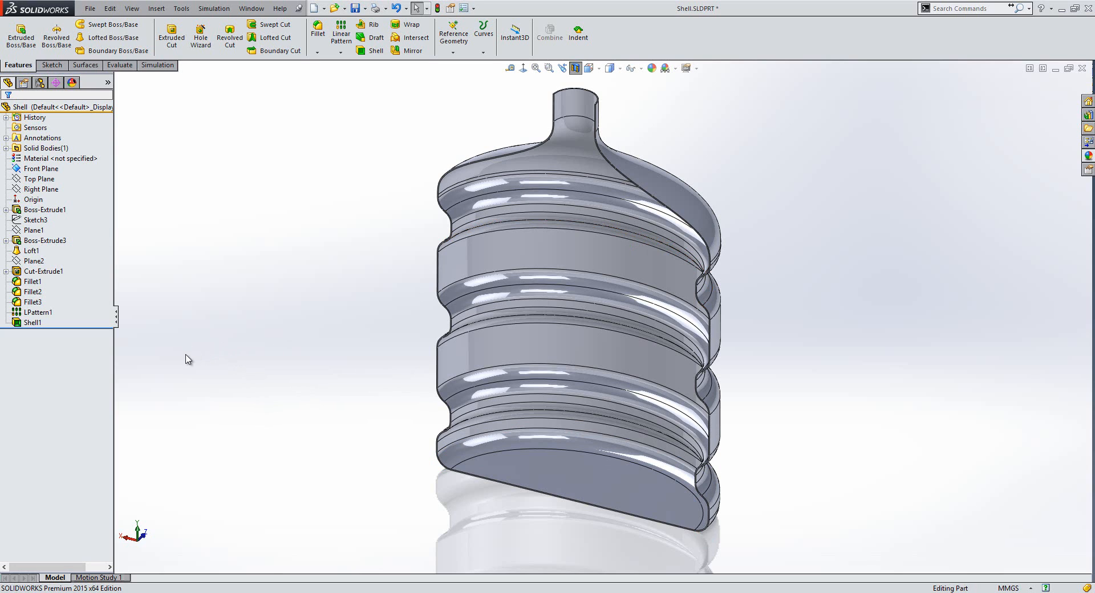
pyautogui.click(32, 321)
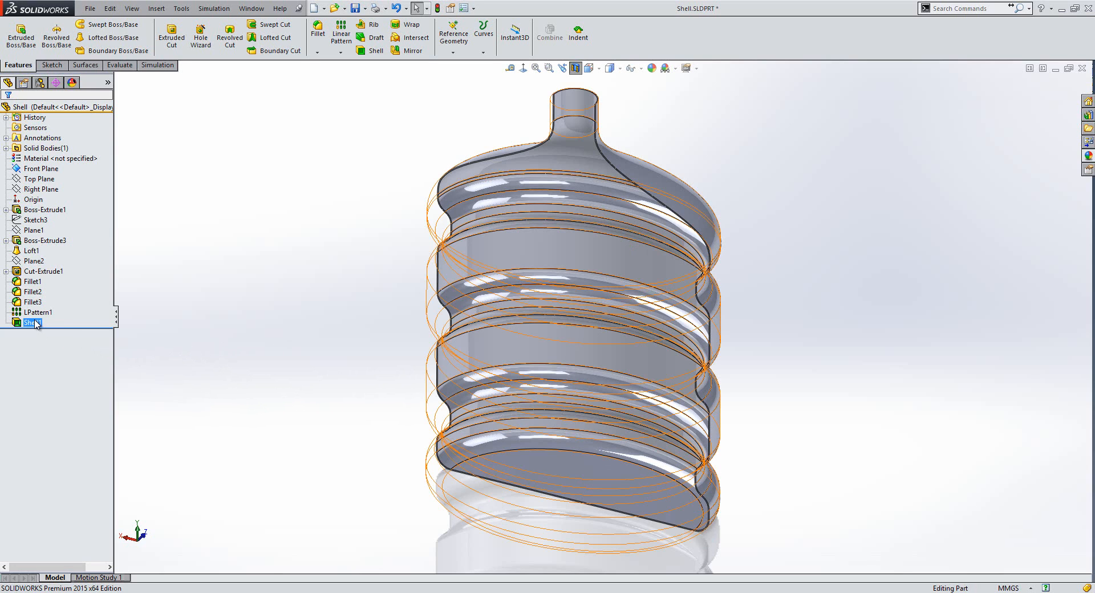
pyautogui.doubleClick(32, 322)
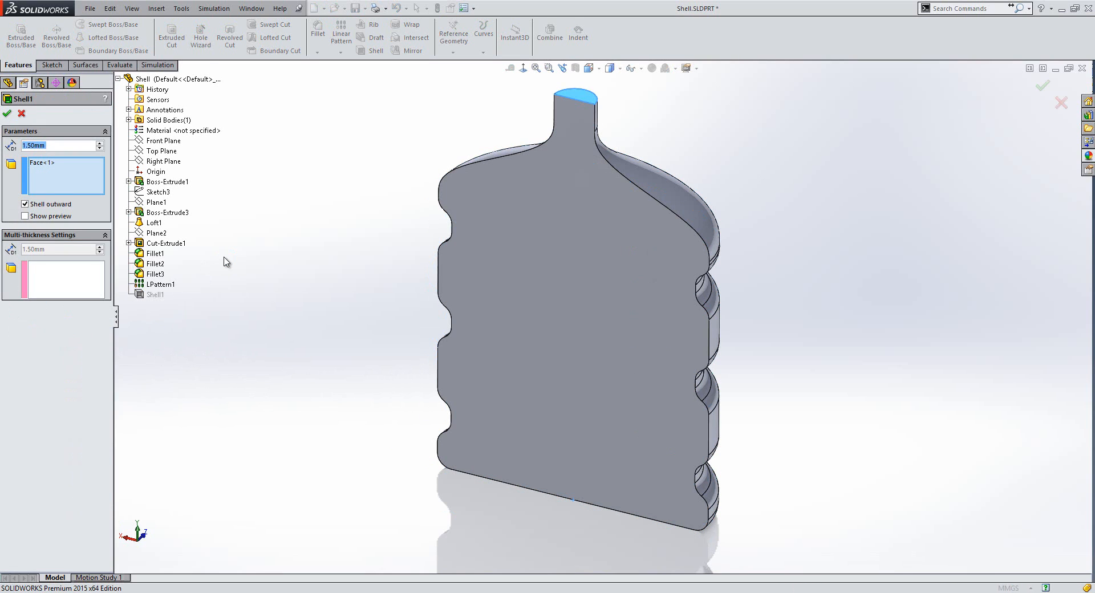
pyautogui.moveTo(62, 237)
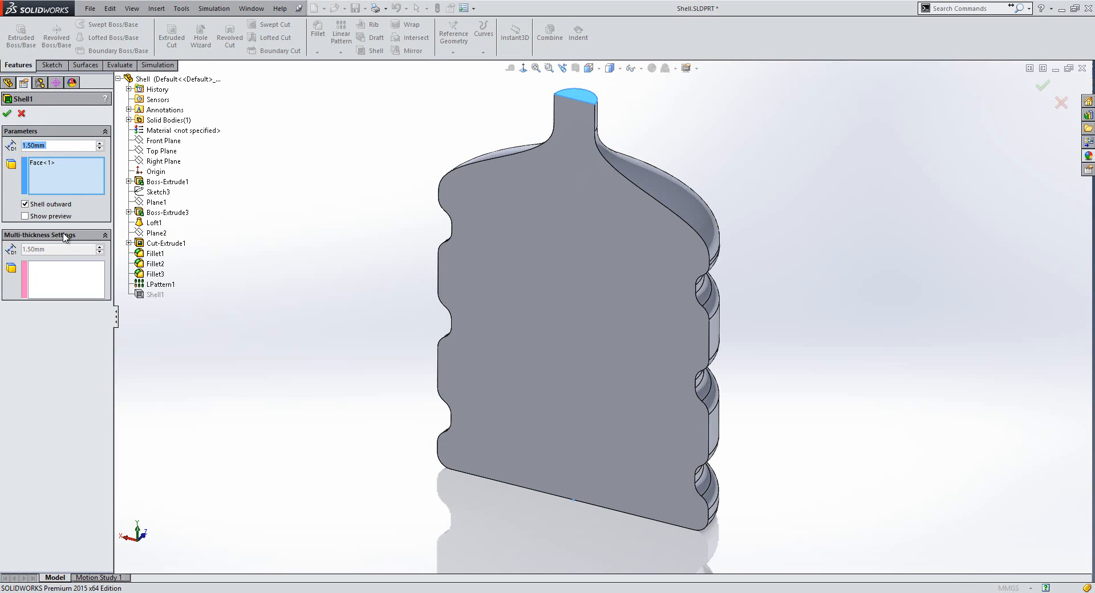
# Assign a 3 mm multi-thickness wall to the top and bottom faces and rebuild the shell.
pyautogui.click(63, 278)
pyautogui.write('3')
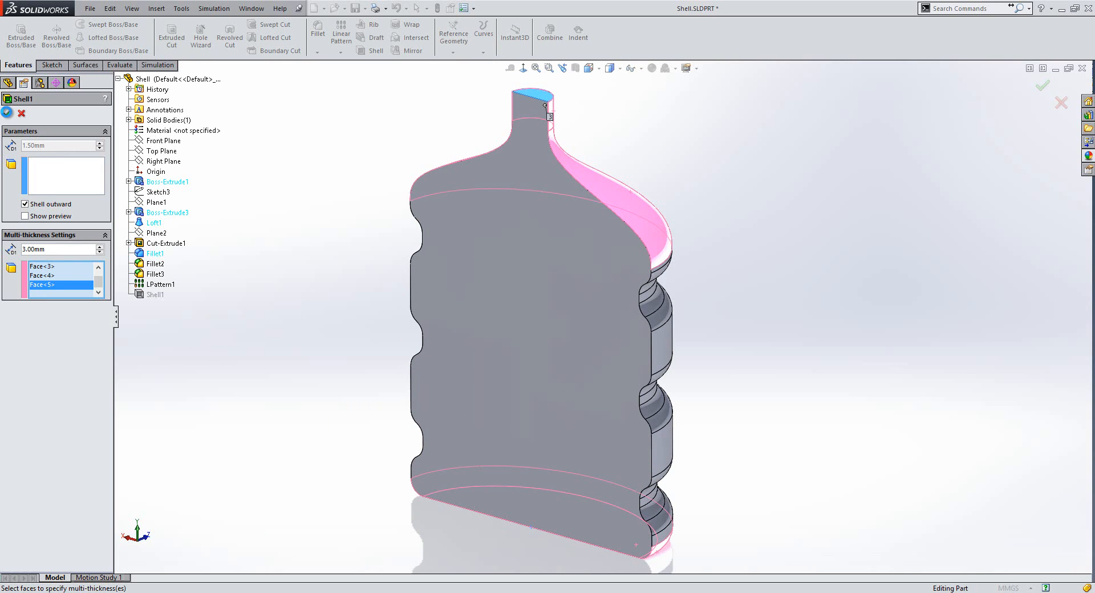
pyautogui.click(1041, 86)
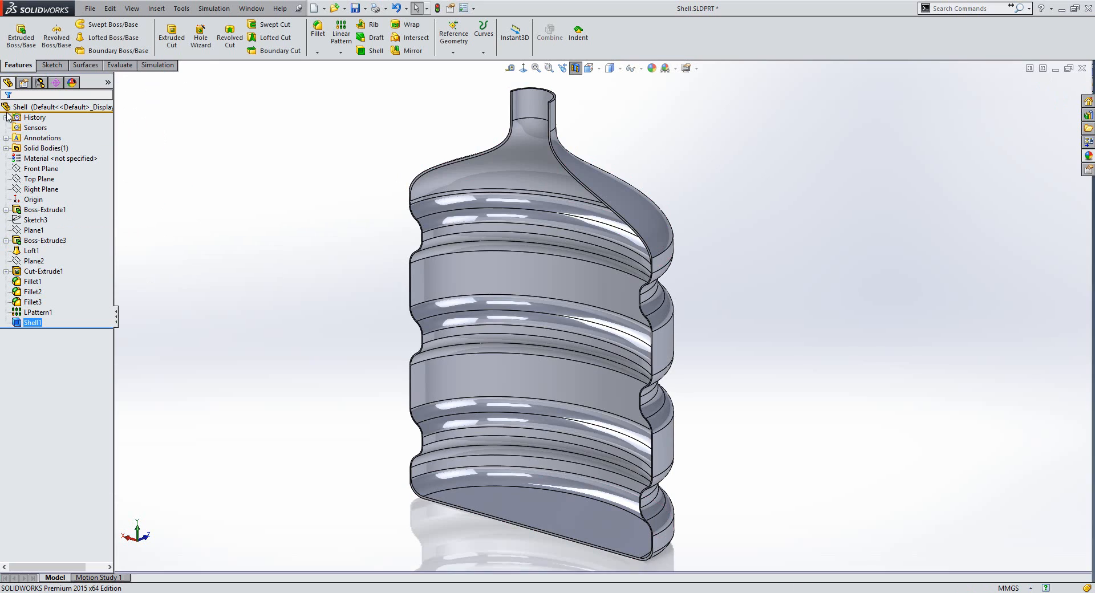